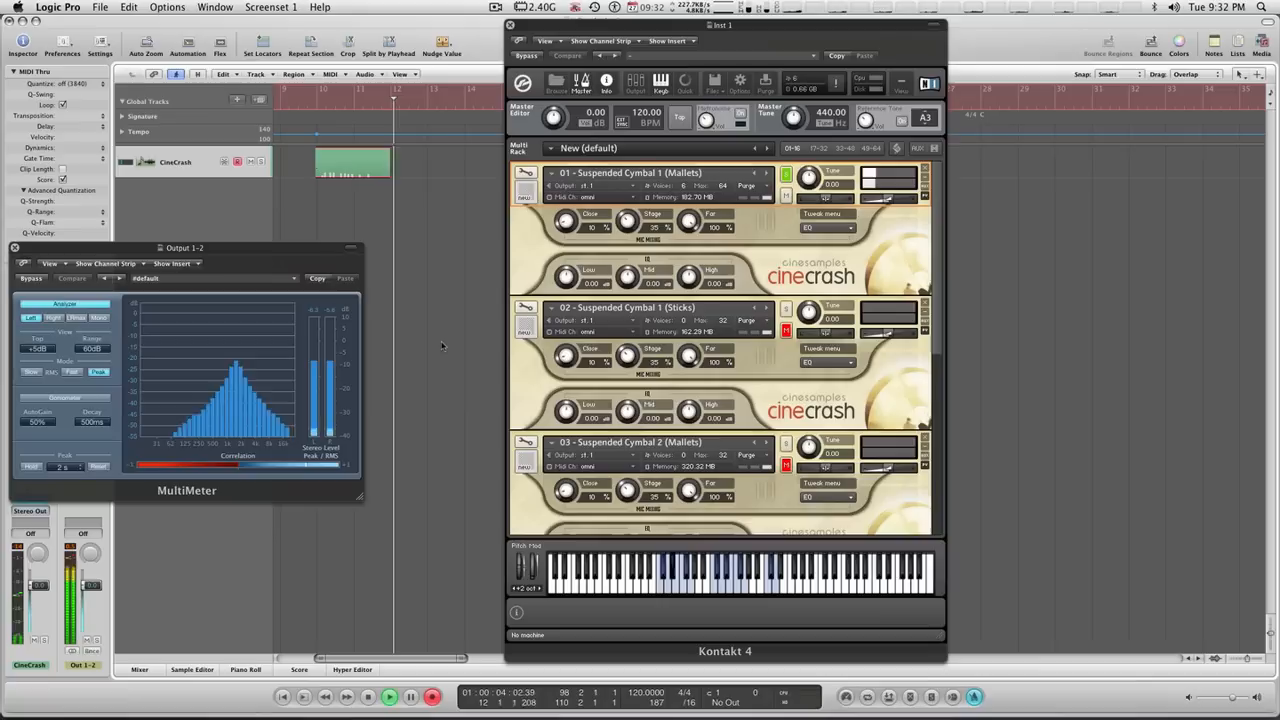
# Step: Play Suspended Cymbal Mallets notes on the Kontakt keyboard while the MultiMeter shows the level
pyautogui.click(388, 696)
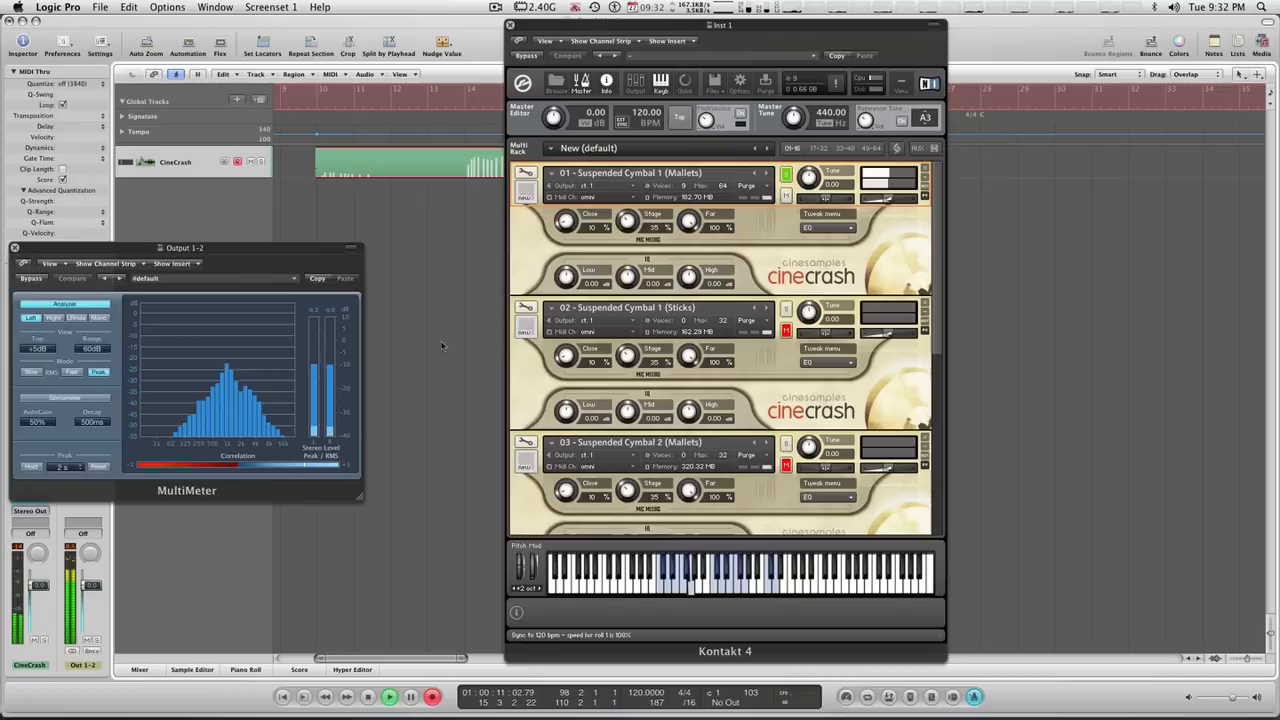
pyautogui.click(388, 696)
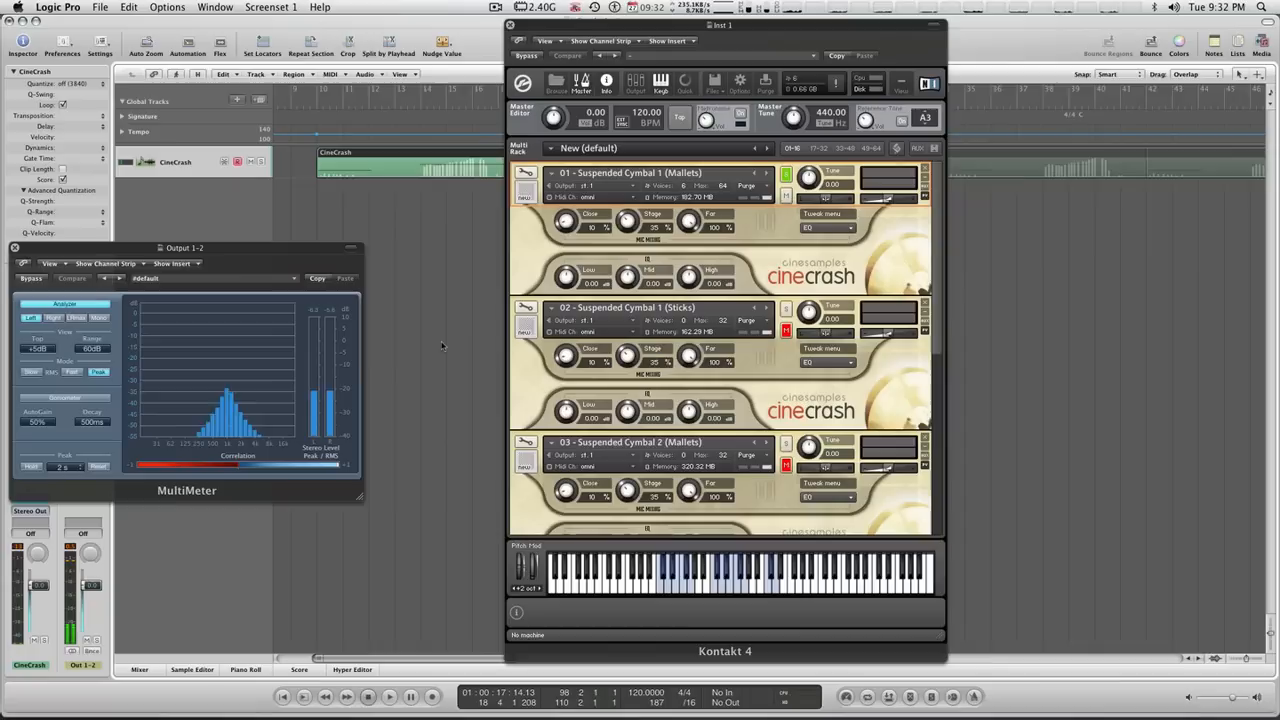
pyautogui.click(728, 588)
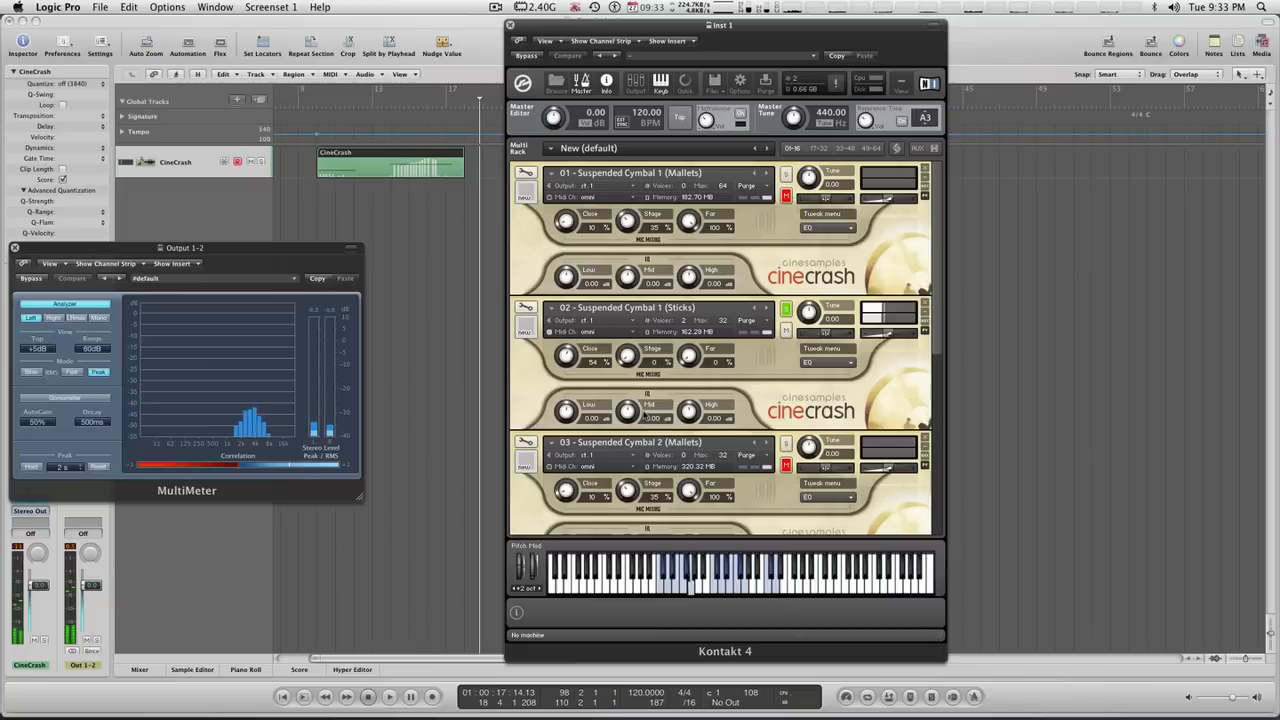
# Step: Scroll the Kontakt rack down past Suspended Cymbal 1 (Sticks) toward the next patch
pyautogui.scroll(-3)
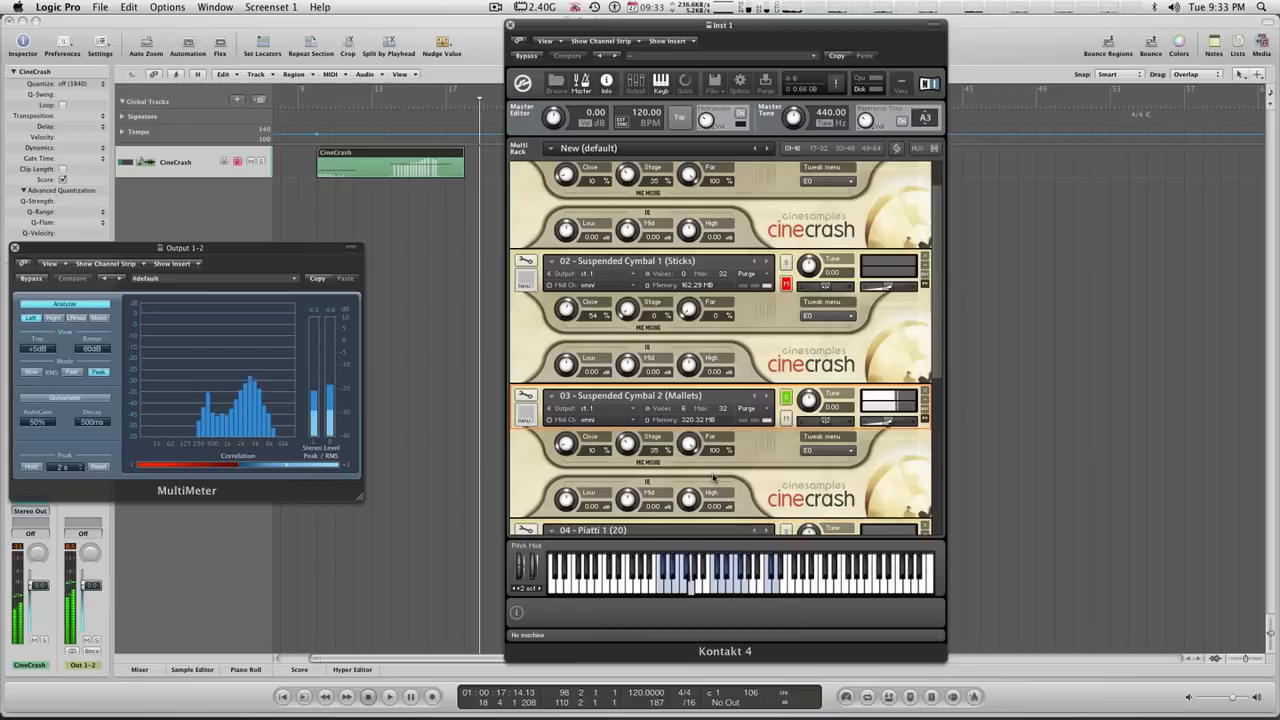
# Step: Scroll the rack to Suspended Cymbal 2 (Mallets), then down to reveal Piatti 1 and Piatti 2
pyautogui.scroll(3)
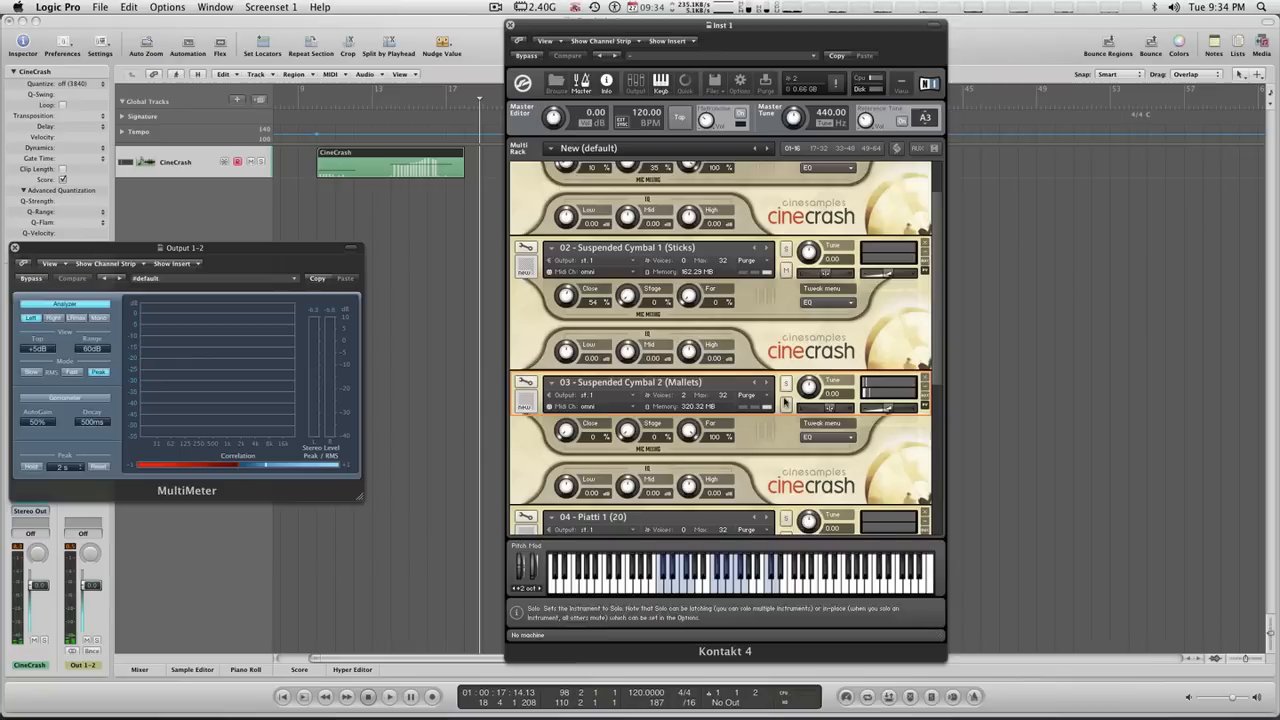
pyautogui.scroll(-3)
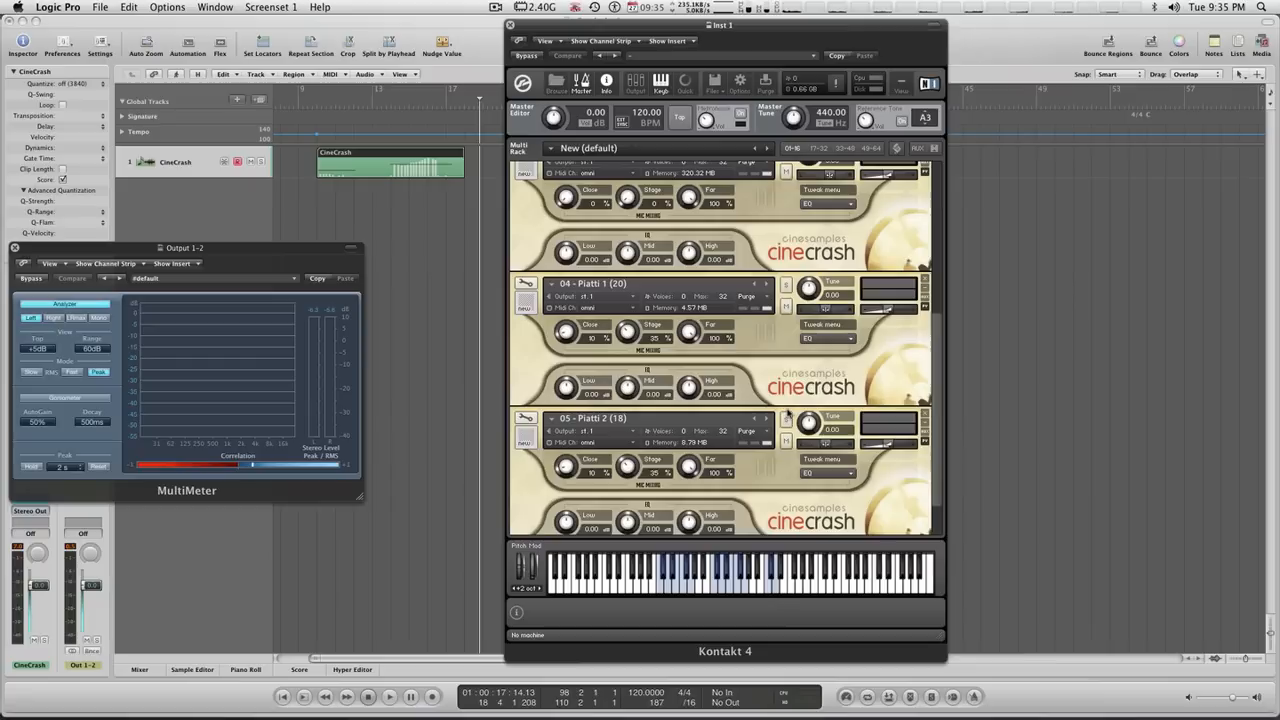
# Step: Select Piatti 2 (18) in the Kontakt rack and sound its keys
pyautogui.click(786, 422)
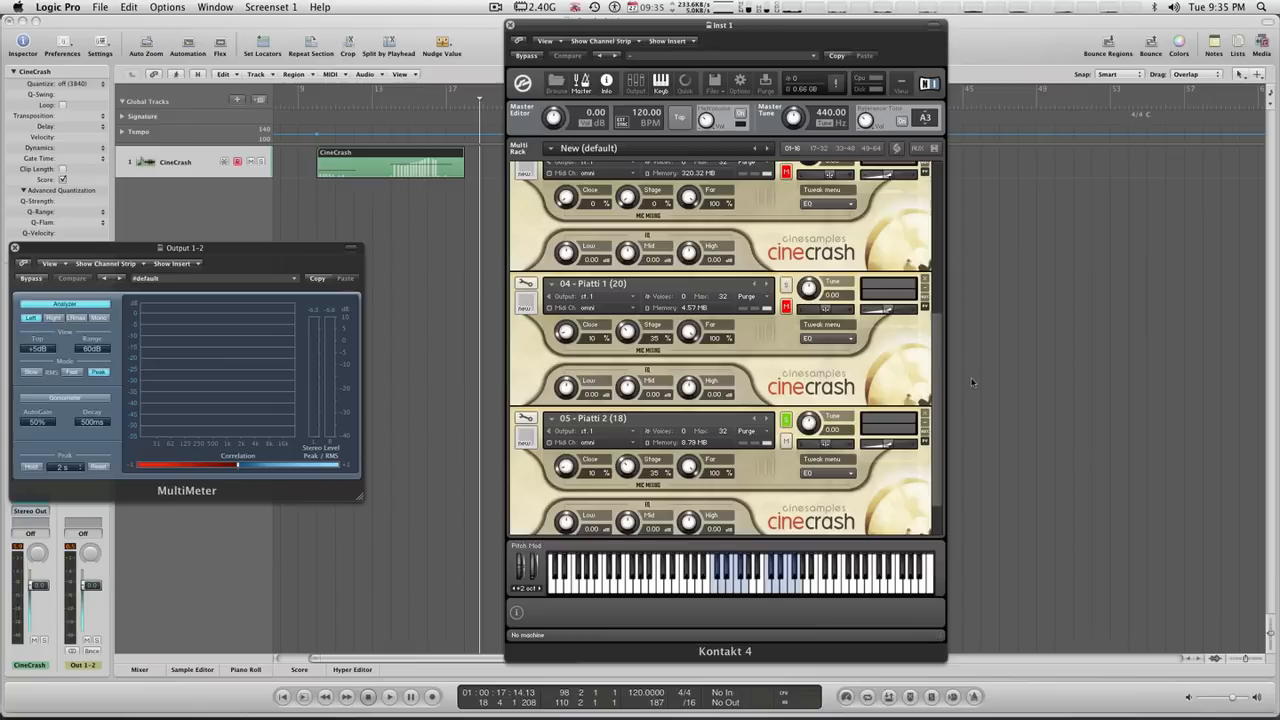
# Step: Show the iStat CPU readout with Logic Pro on top, then the network activity details
pyautogui.click(856, 8)
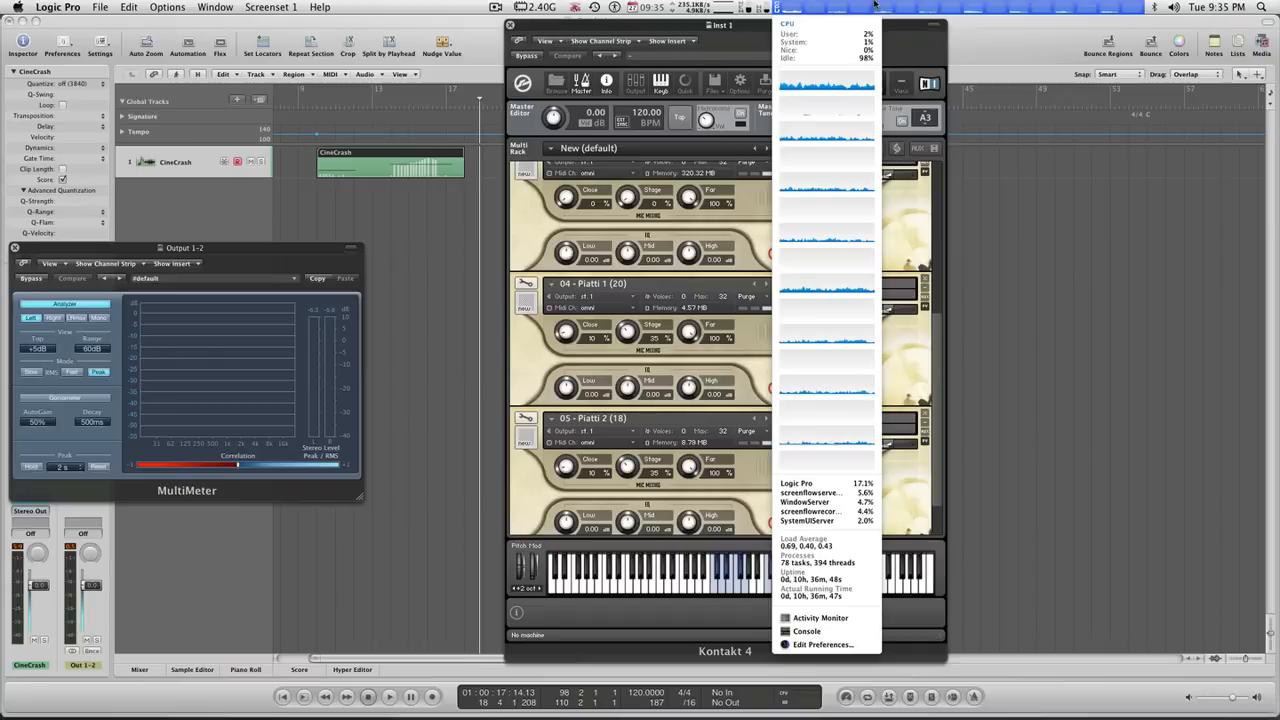
pyautogui.click(692, 8)
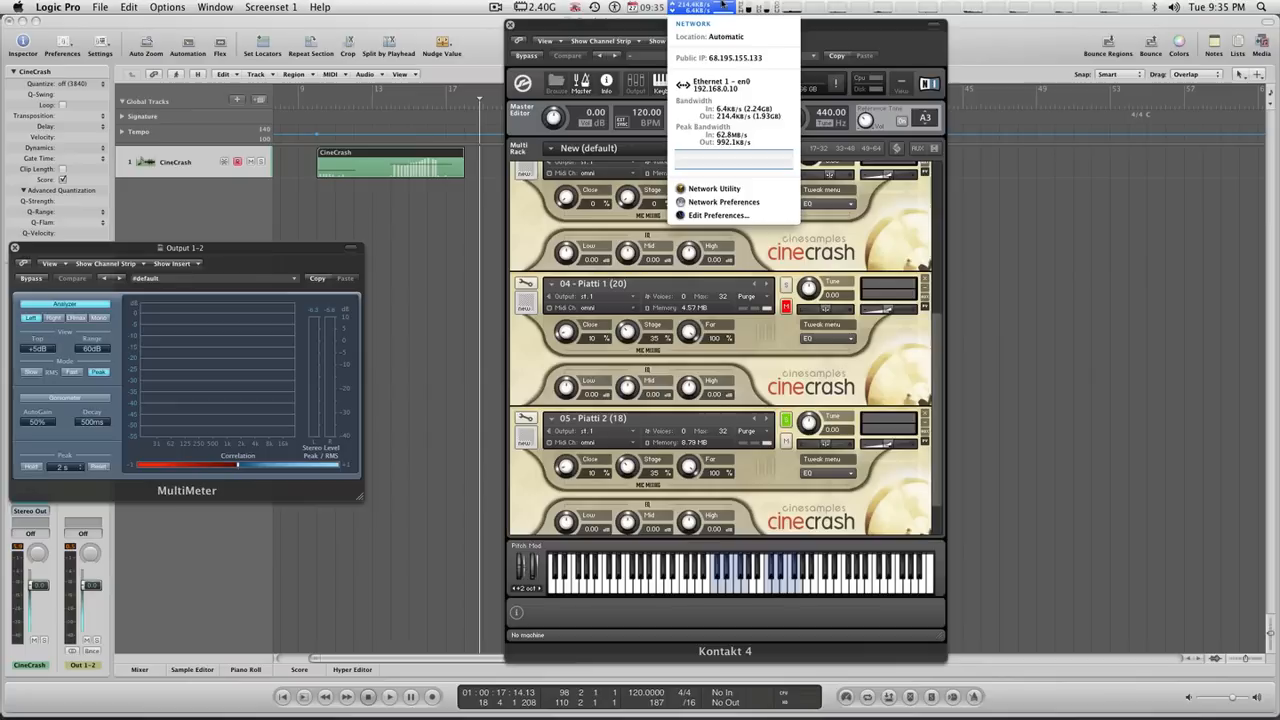